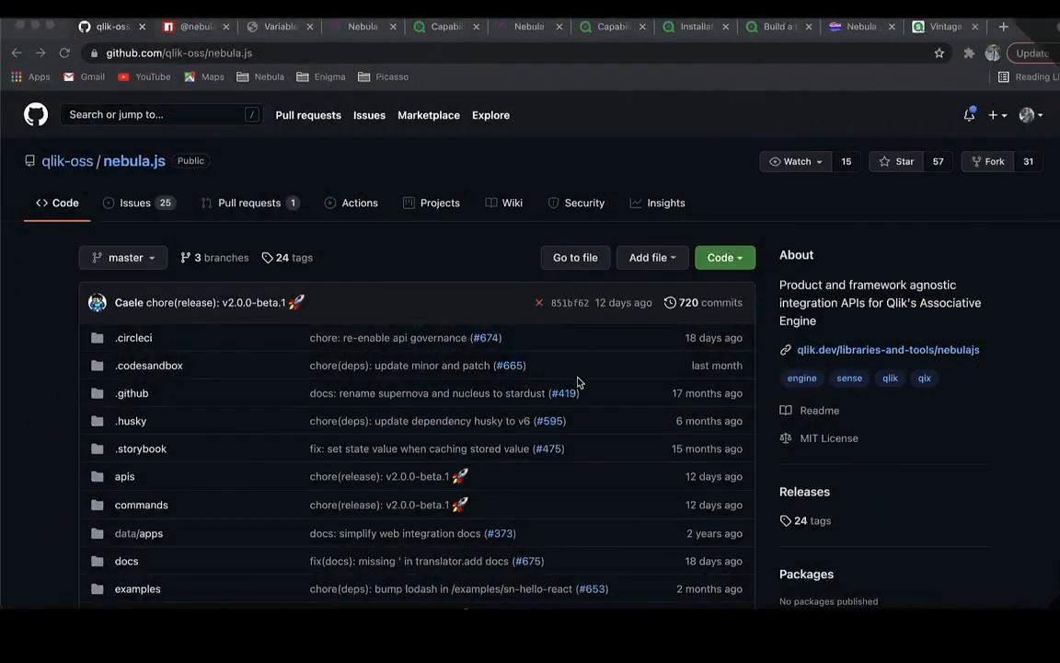
Scroll the qlik-oss/nebula.js repository past its file list to the README.md introduction
scroll(down, 3)
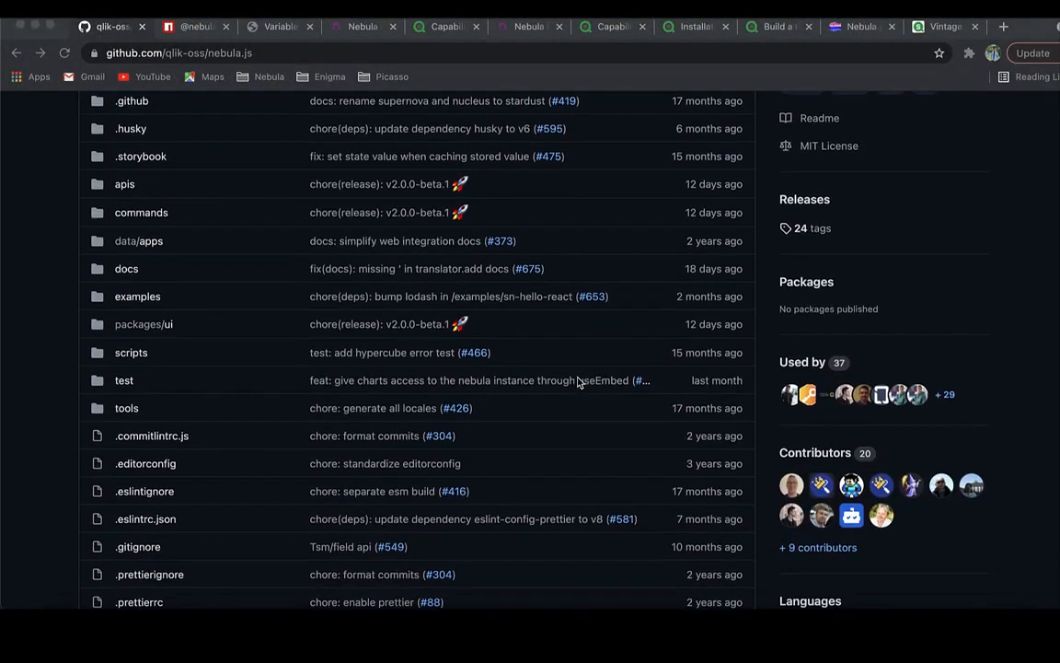
scroll(down, 3)
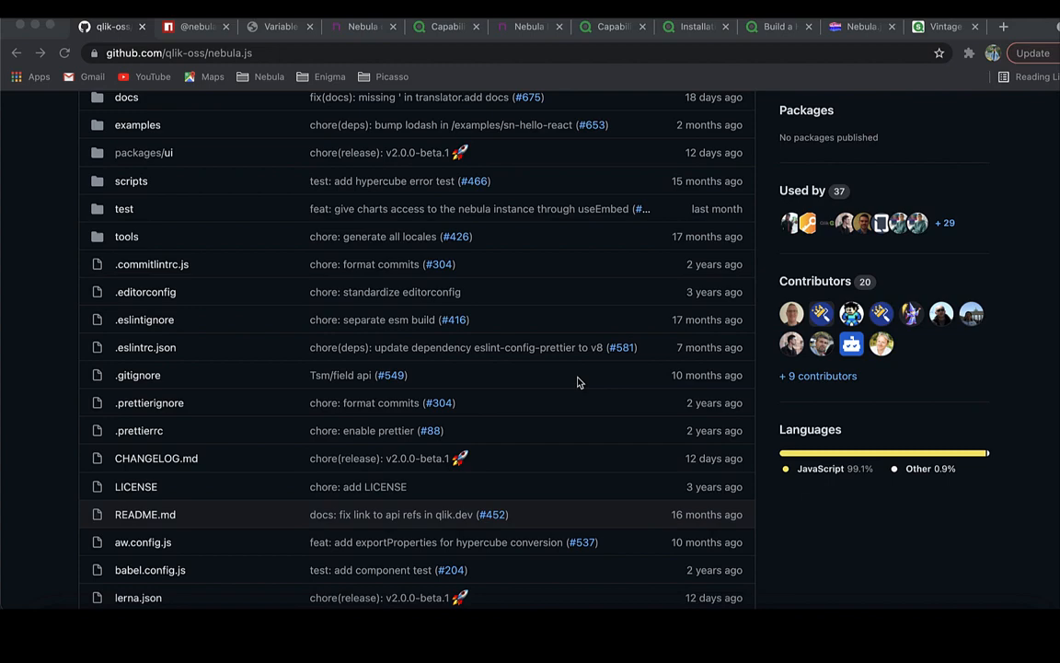
scroll(down, 3)
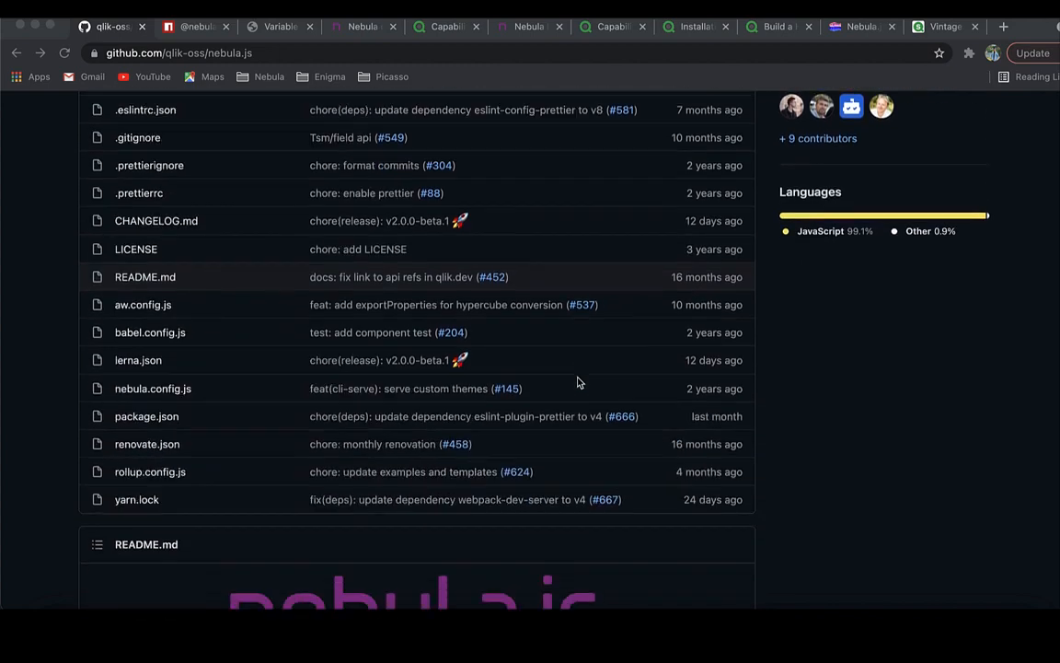
scroll(down, 3)
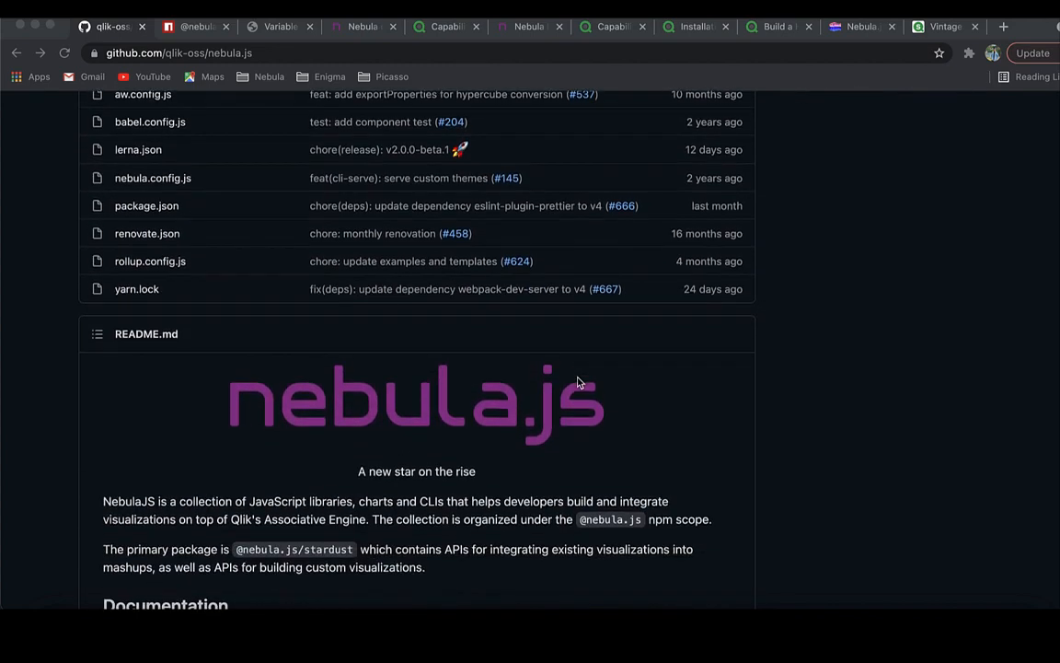
scroll(down, 3)
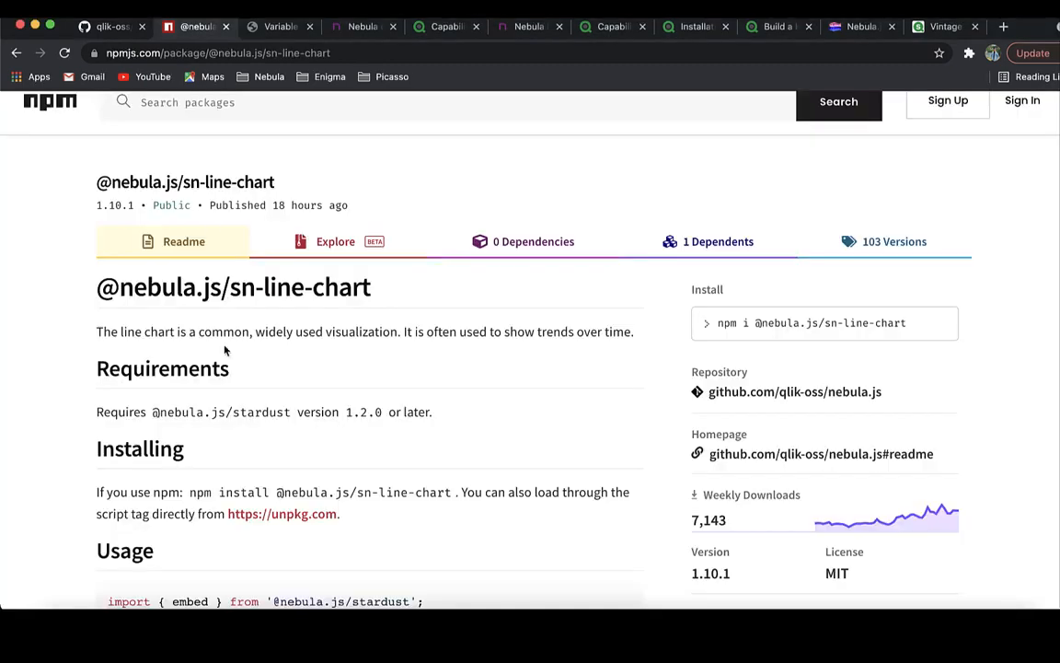
scroll(down, 3)
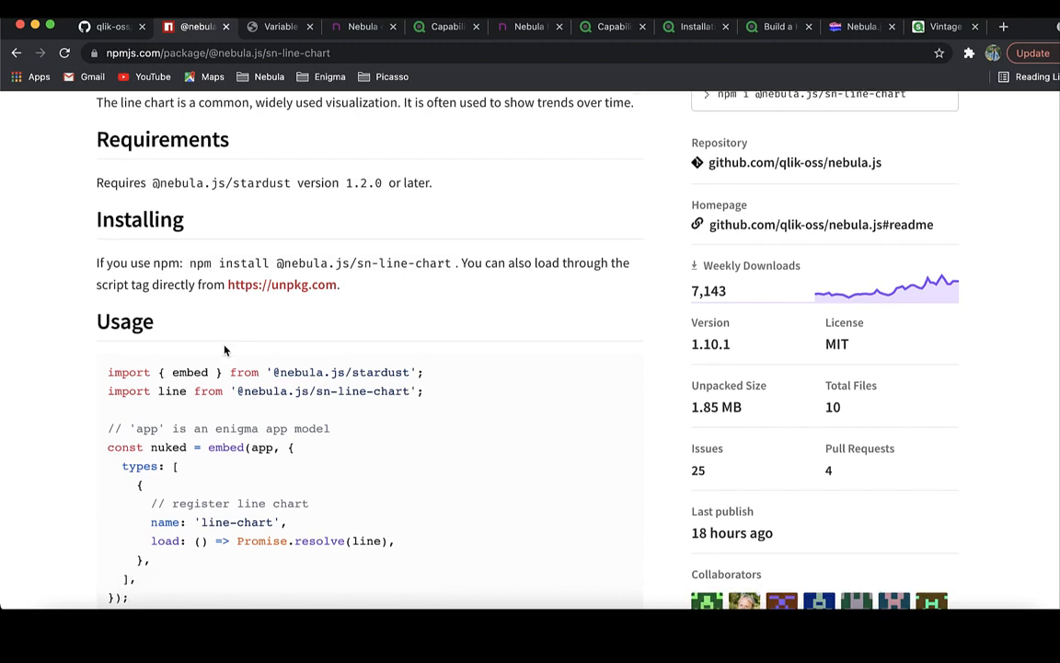
scroll(down, 3)
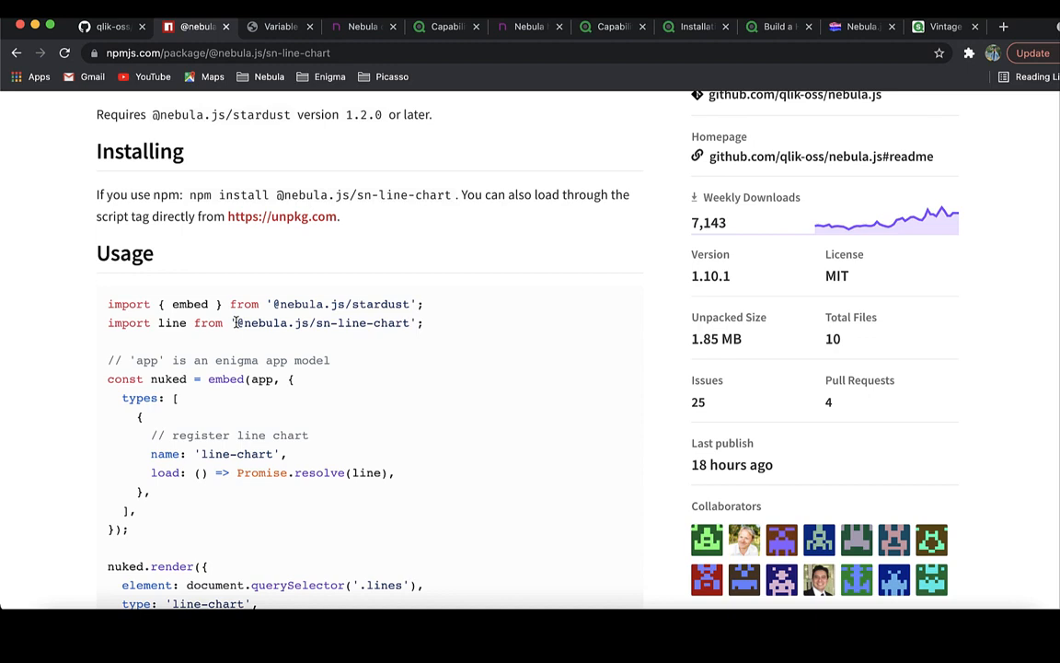
mouse_move(160, 281)
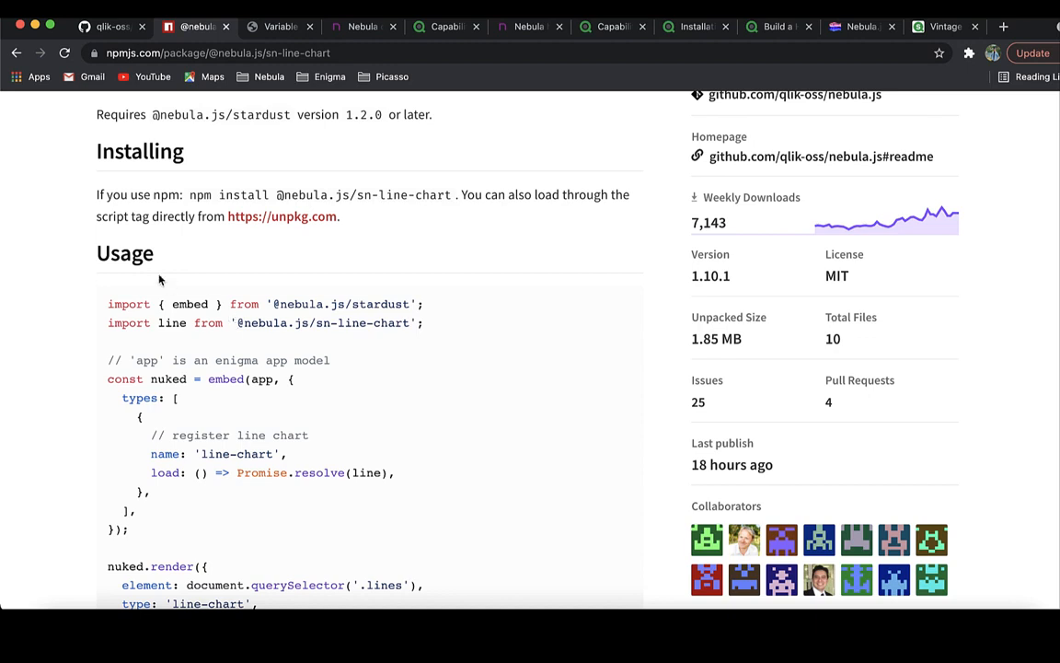
click(279, 26)
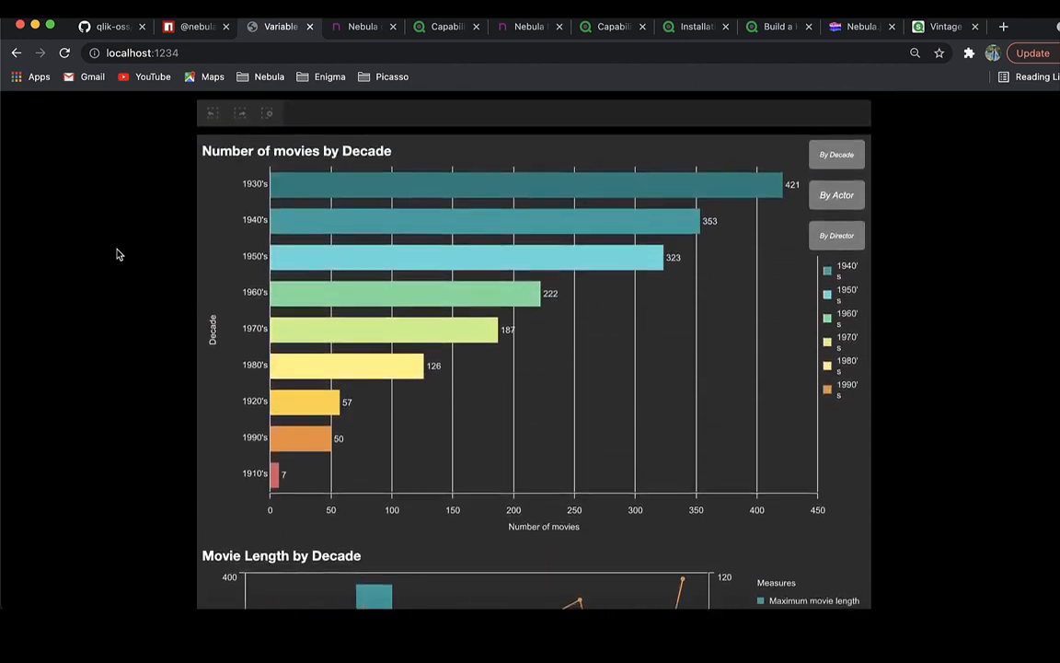
Review the localhost:1234 mashup's Number of movies by Decade and Movie Length by Decade charts, then leave the tab
scroll(down, 3)
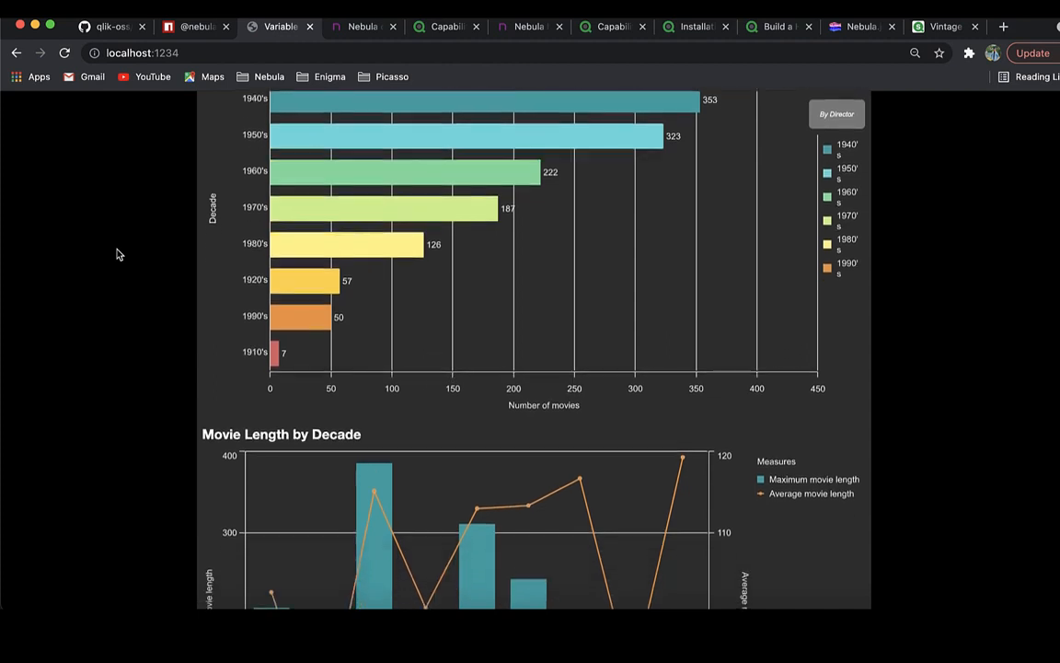
scroll(down, 3)
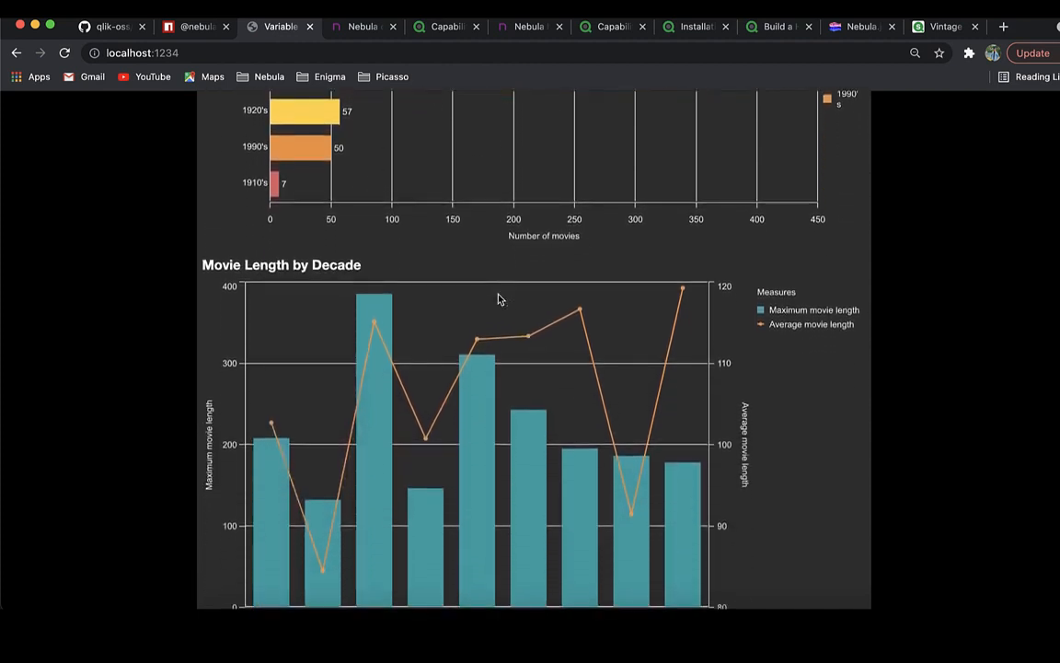
scroll(down, 3)
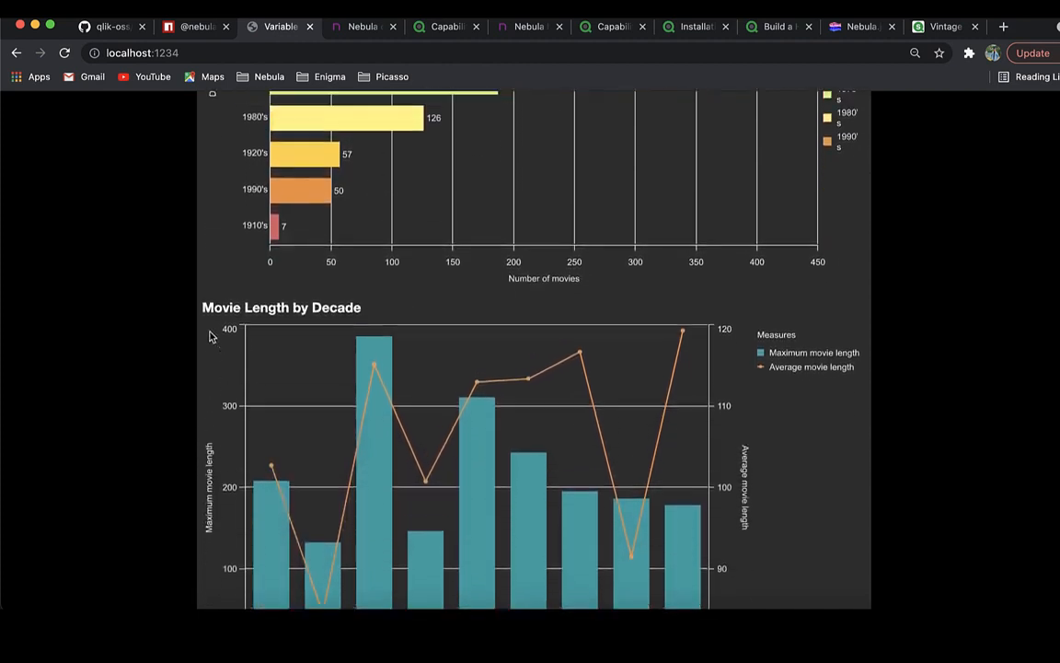
scroll(down, 3)
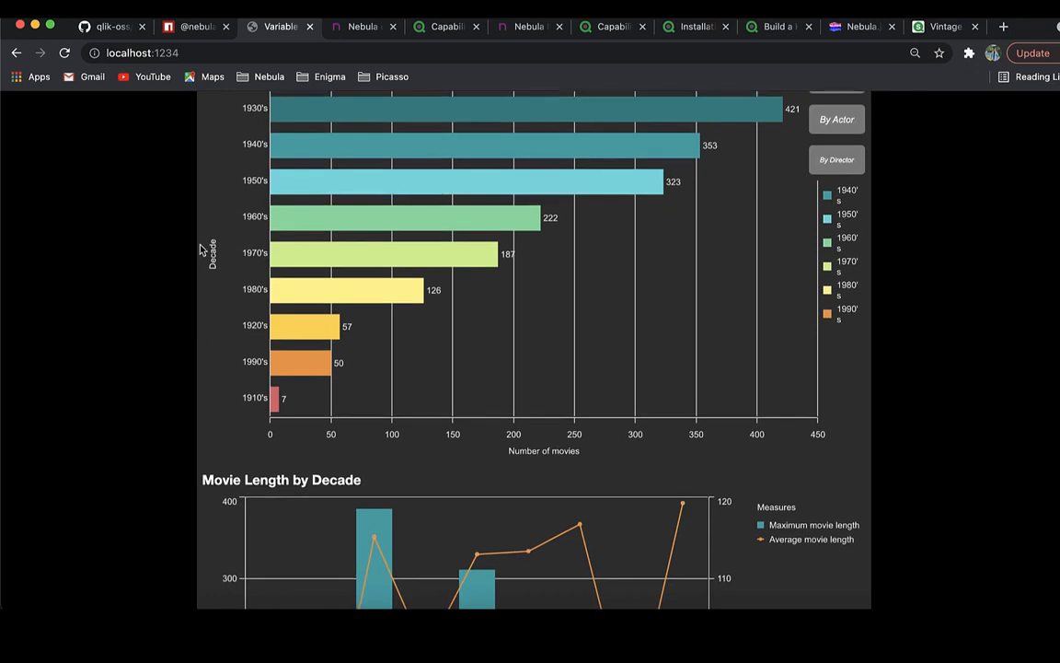
click(363, 25)
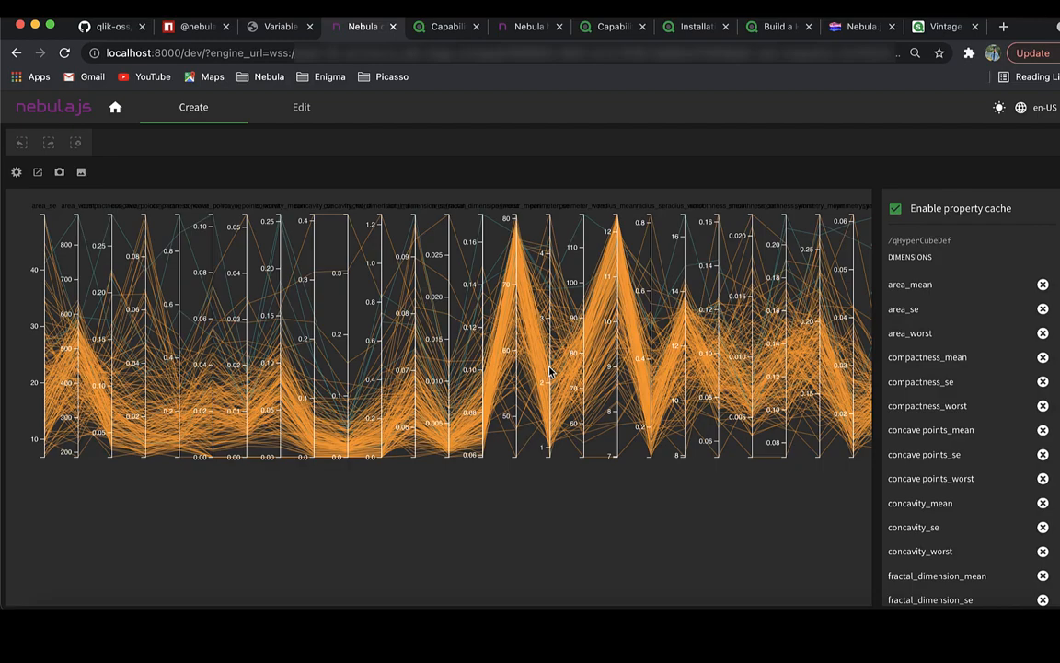
mouse_move(514, 430)
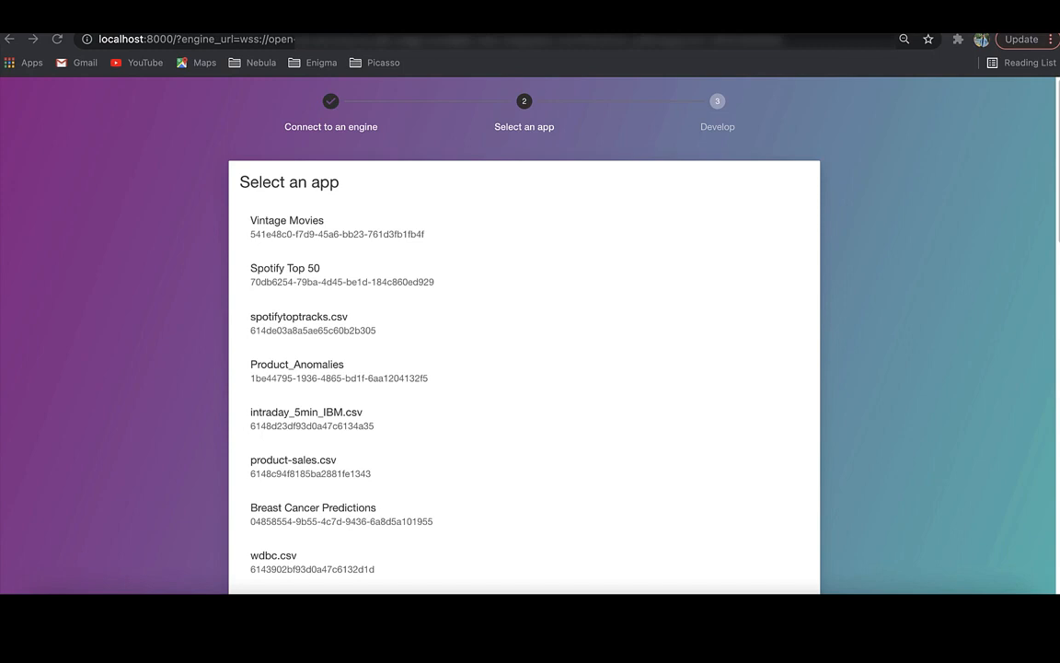
Browse the localhost:8000 dev server showing the parallel coordinates chart and its hypercube dimensions
scroll(down, 3)
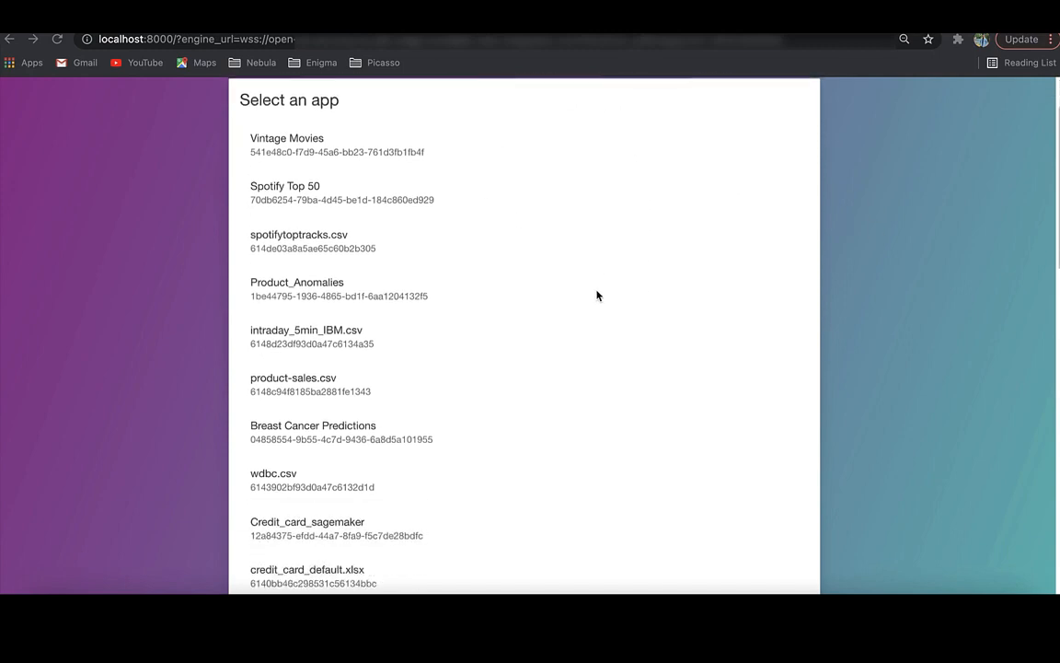
scroll(down, 3)
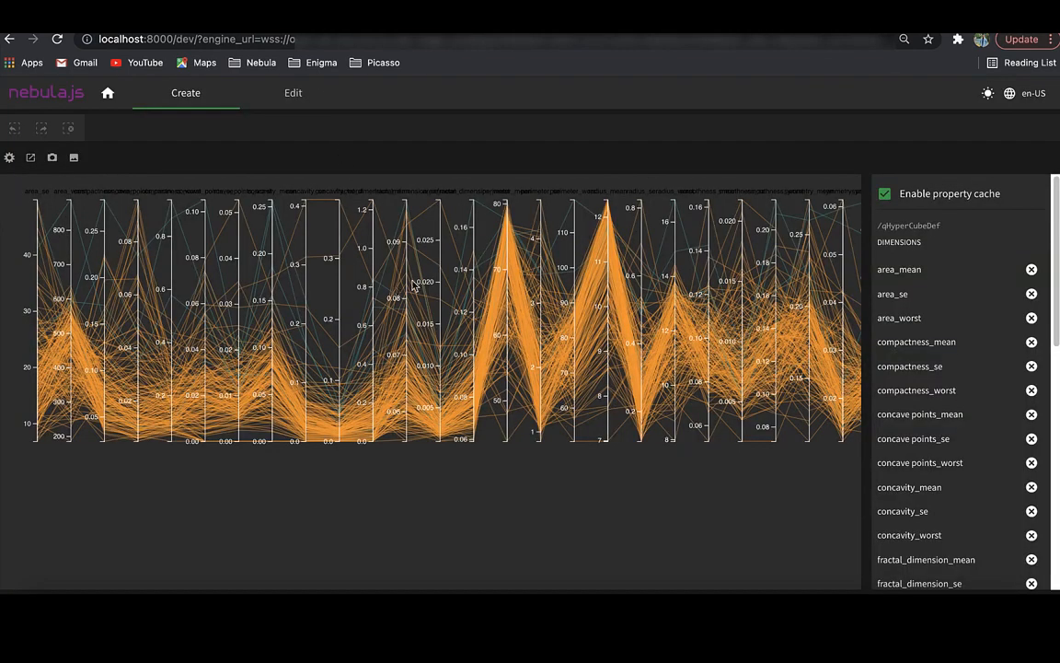
mouse_move(551, 381)
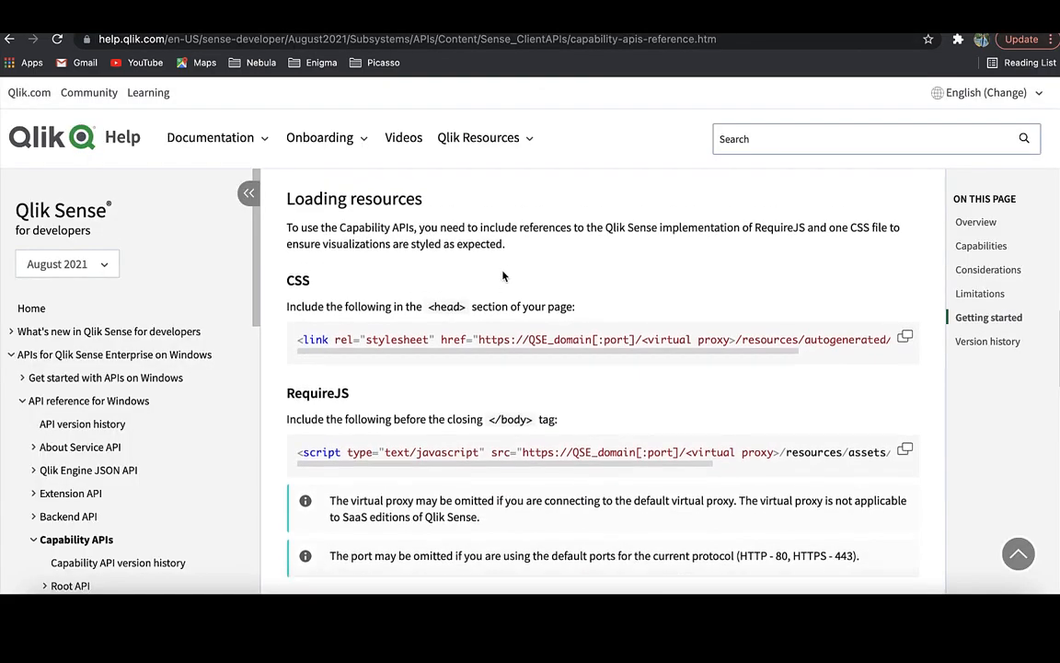
Scroll the Qlik Help Capability APIs reference to its Loading resources section
scroll(down, 3)
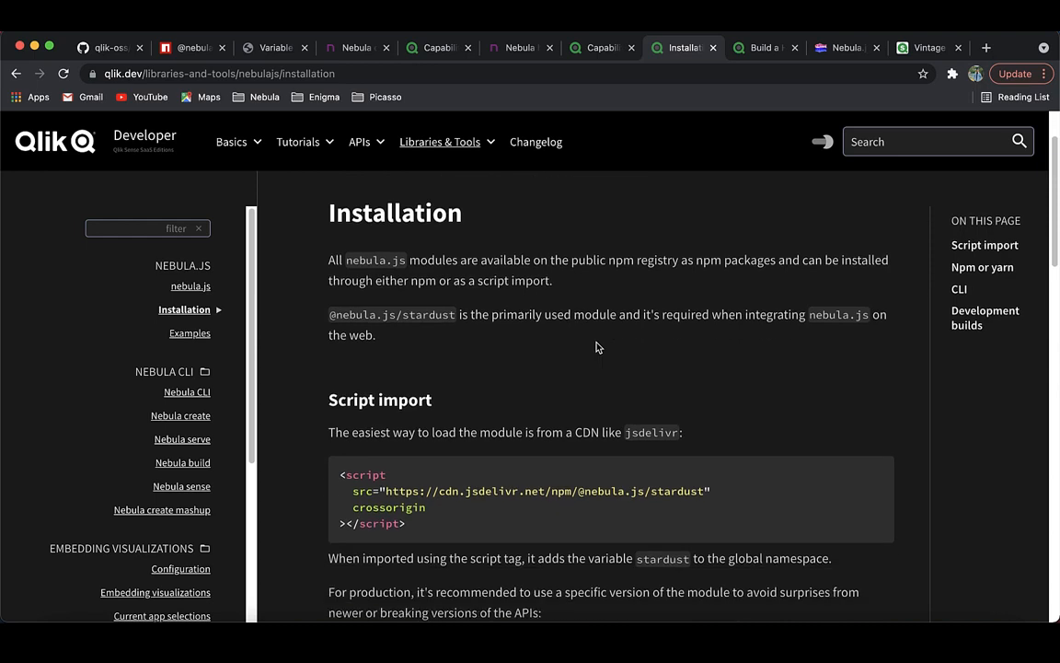
Read the qlik.dev nebula.js installation guide through Script import, Npm or yarn, CLI and Development builds
scroll(down, 3)
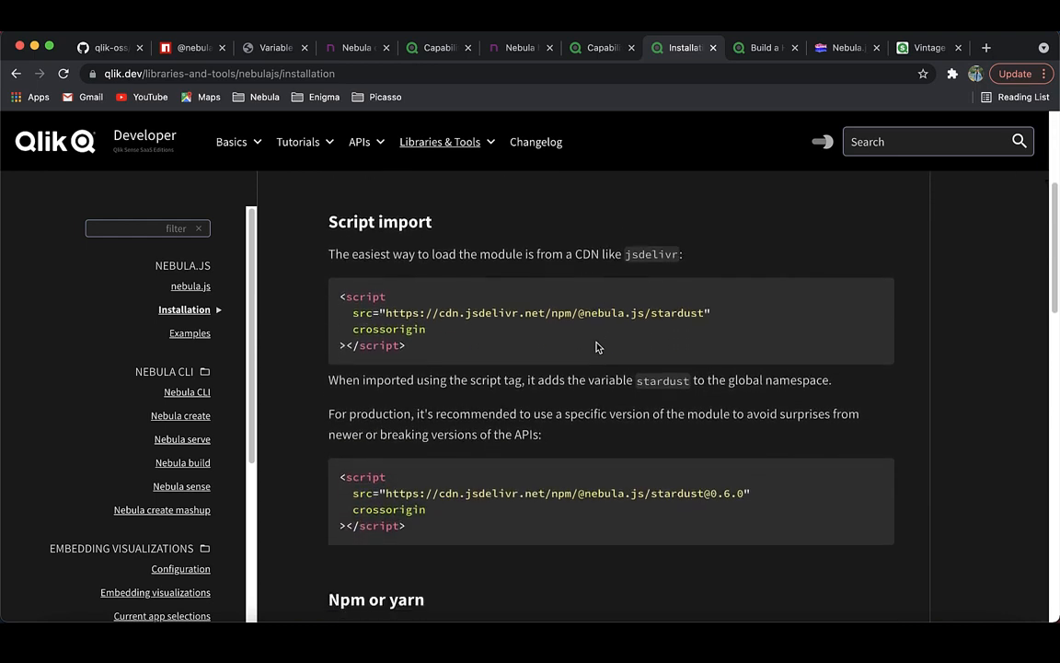
scroll(down, 3)
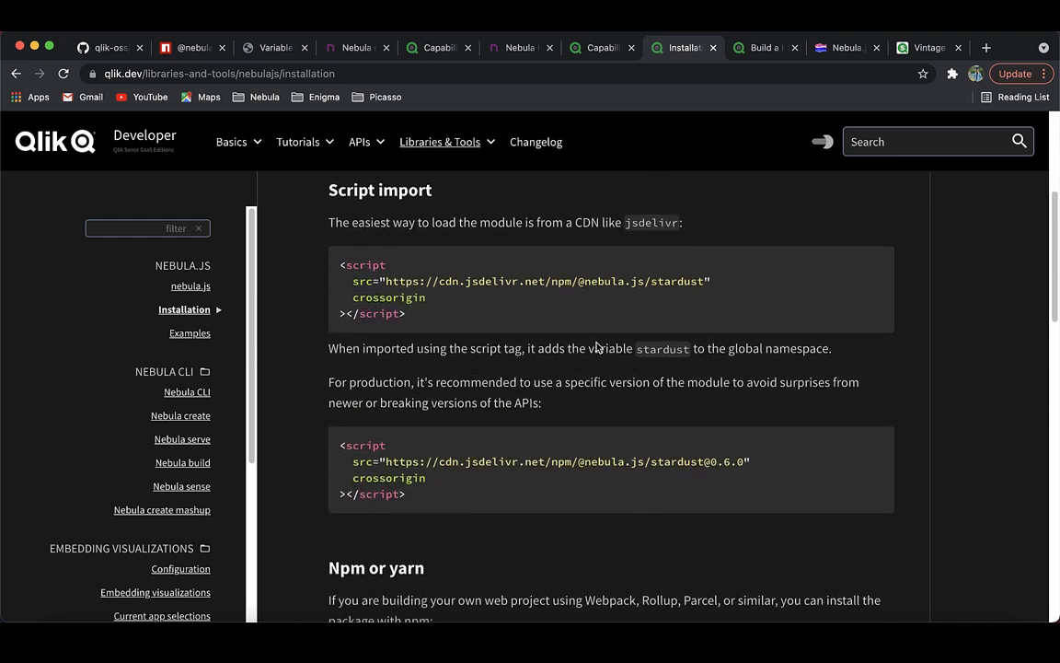
scroll(down, 3)
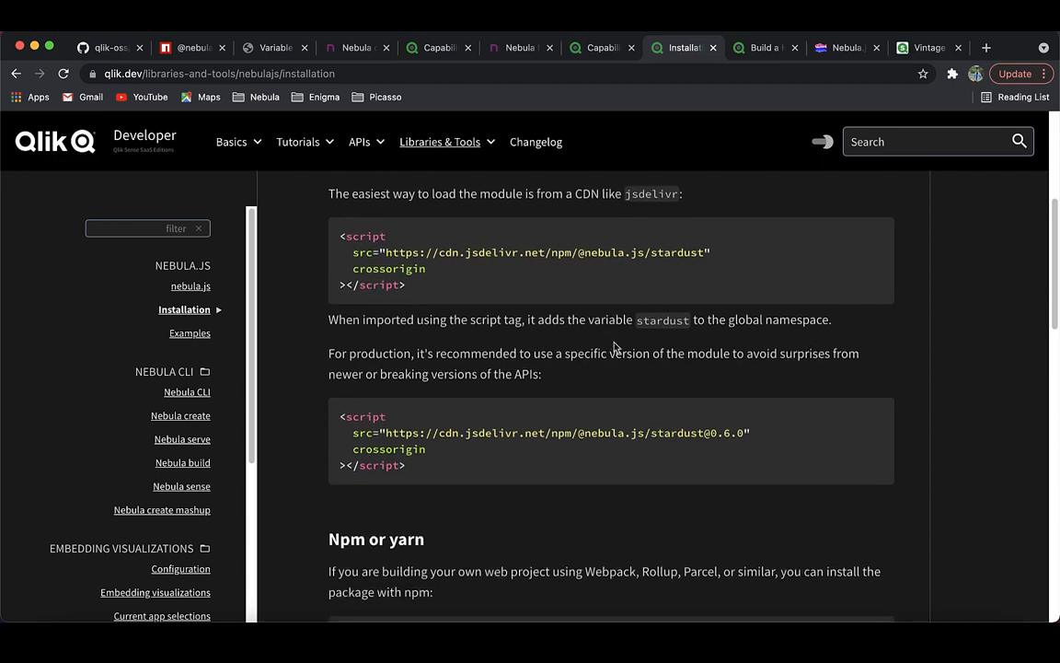
scroll(down, 3)
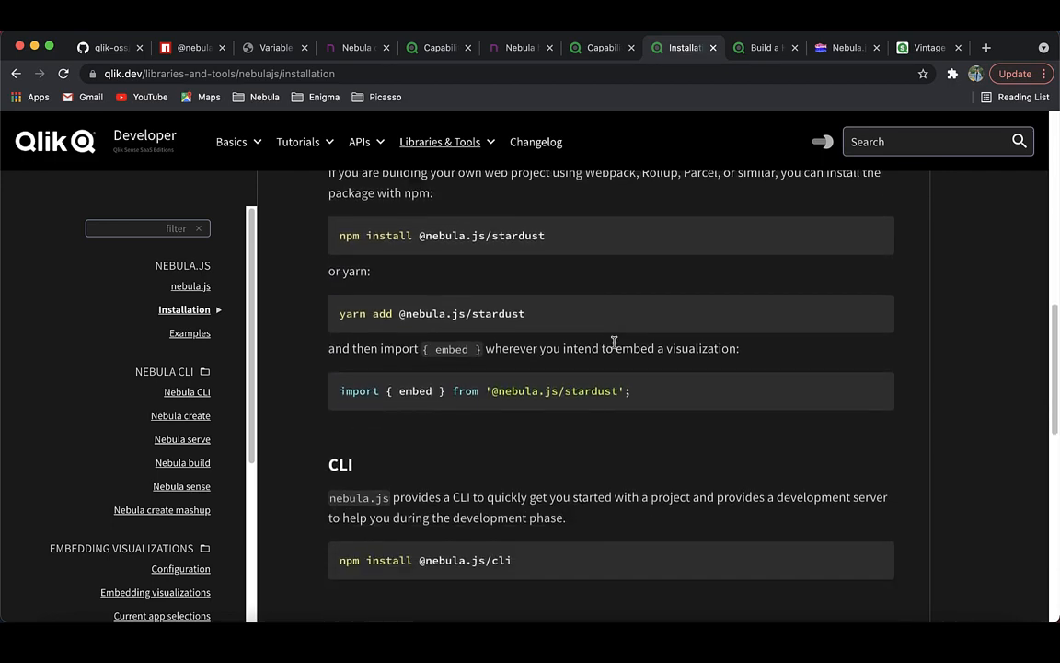
scroll(down, 3)
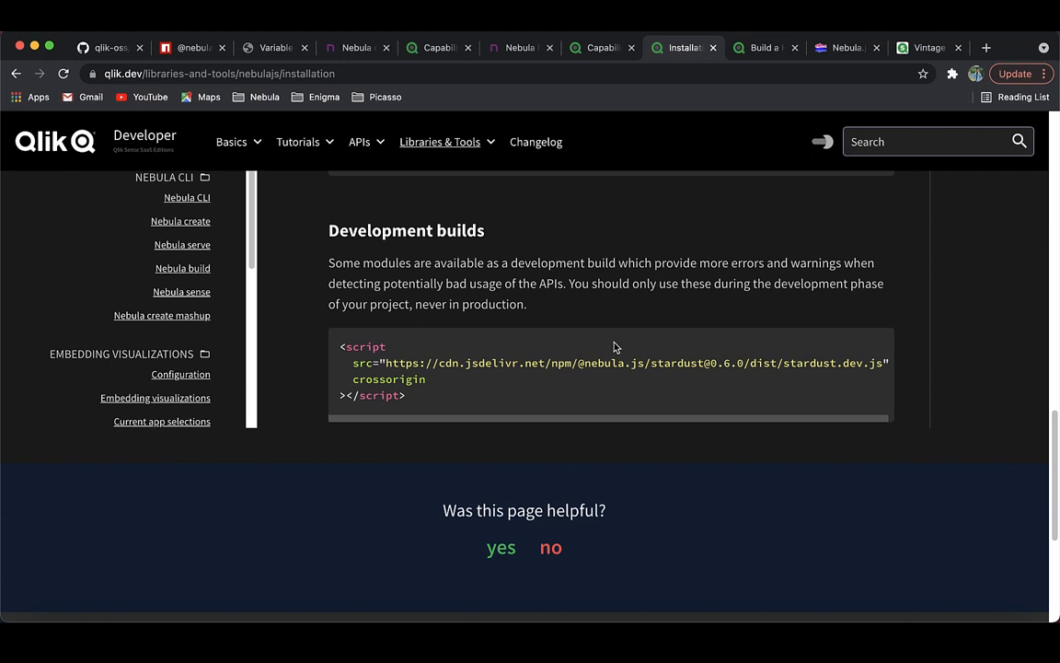
mouse_move(760, 48)
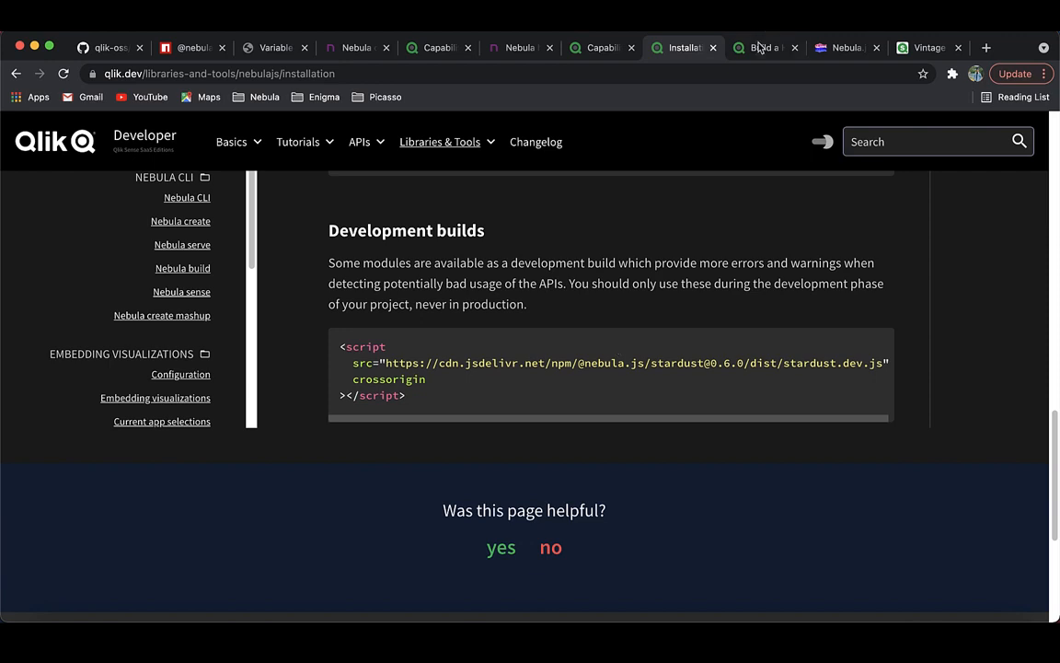
View the 'Build a HelloWorld extension' tutorial down past its steps list to Requirements and Create a project
click(763, 47)
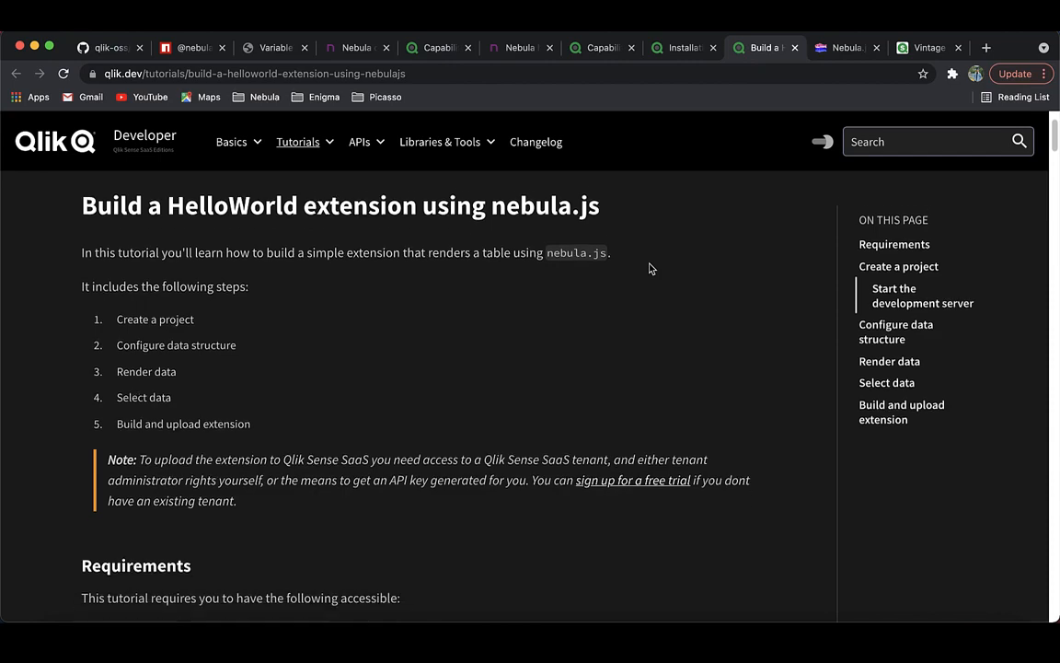
scroll(down, 3)
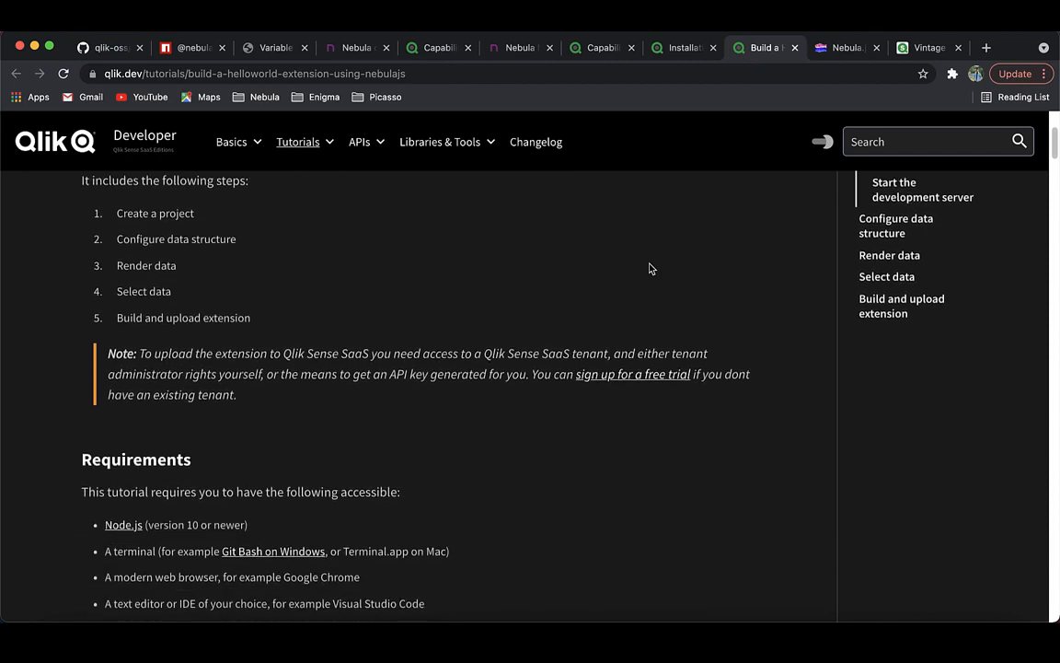
scroll(down, 3)
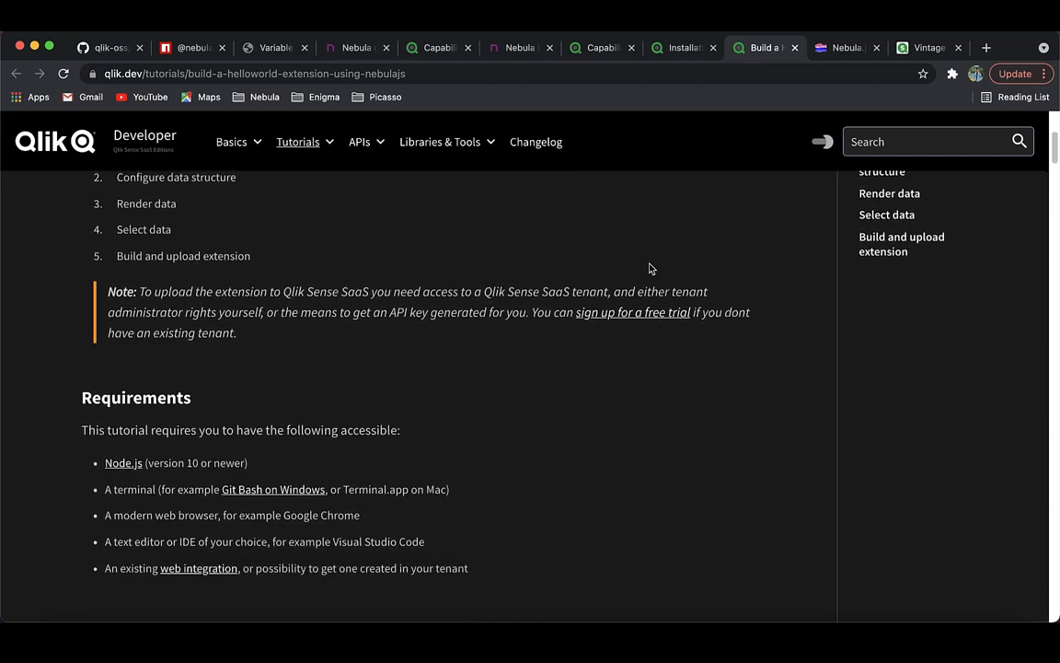
scroll(down, 3)
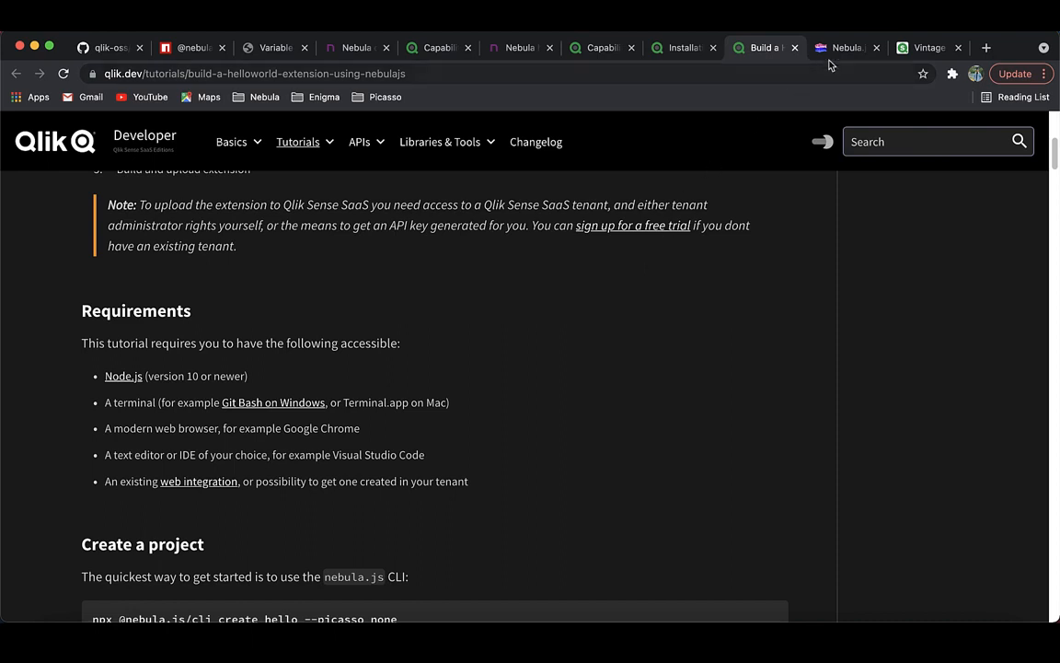
Browse the Glitch Qlik Nebula.js playlist's cards such as variable-api-enigma-nebula, nebulajs and nebula-embed-example
click(845, 47)
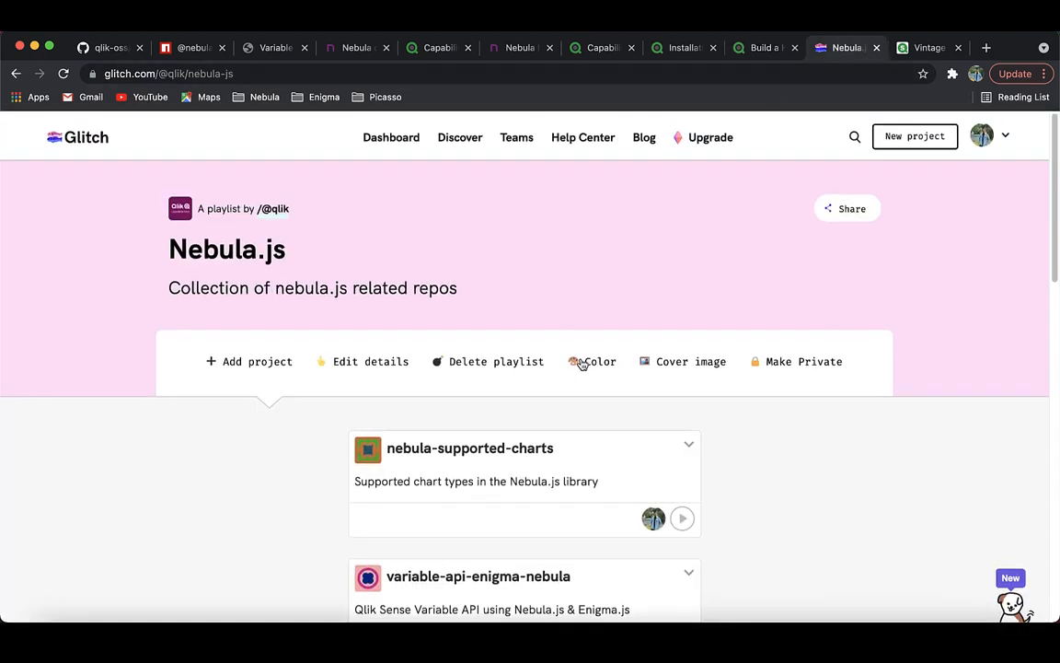
scroll(down, 3)
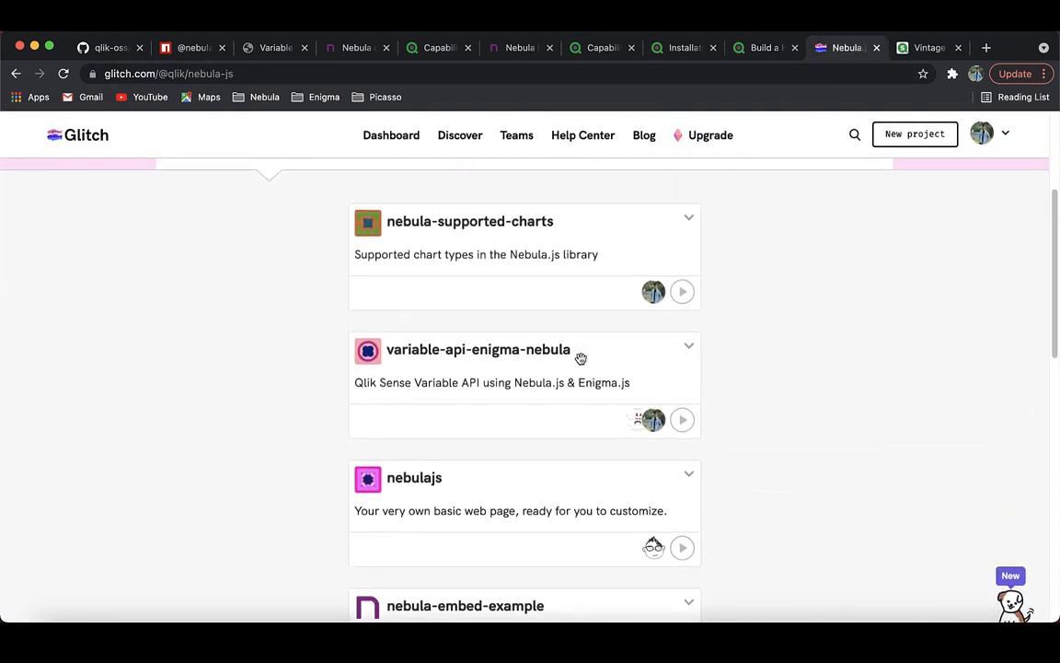
scroll(down, 3)
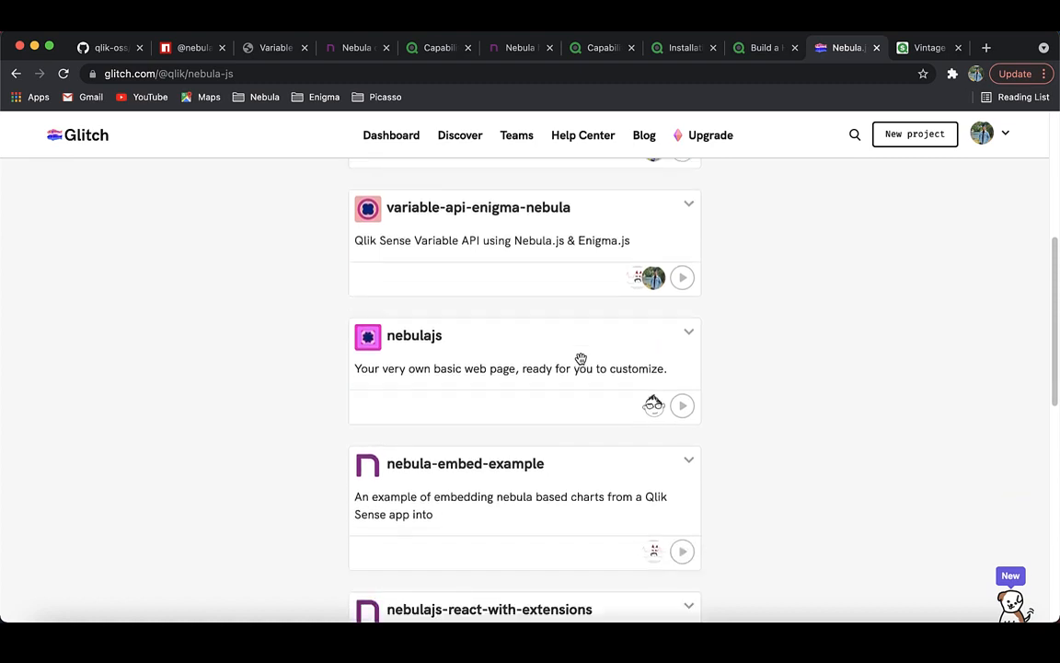